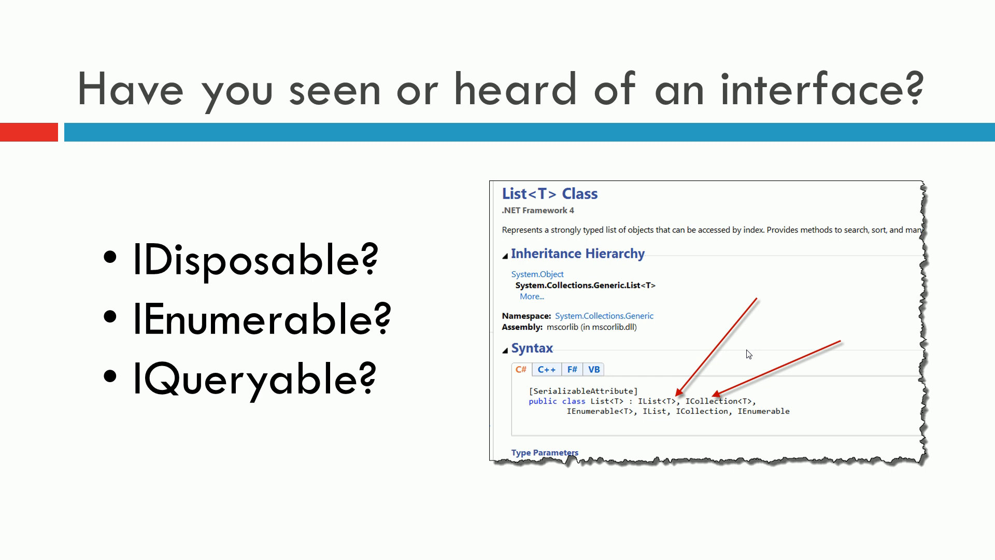
key("right")
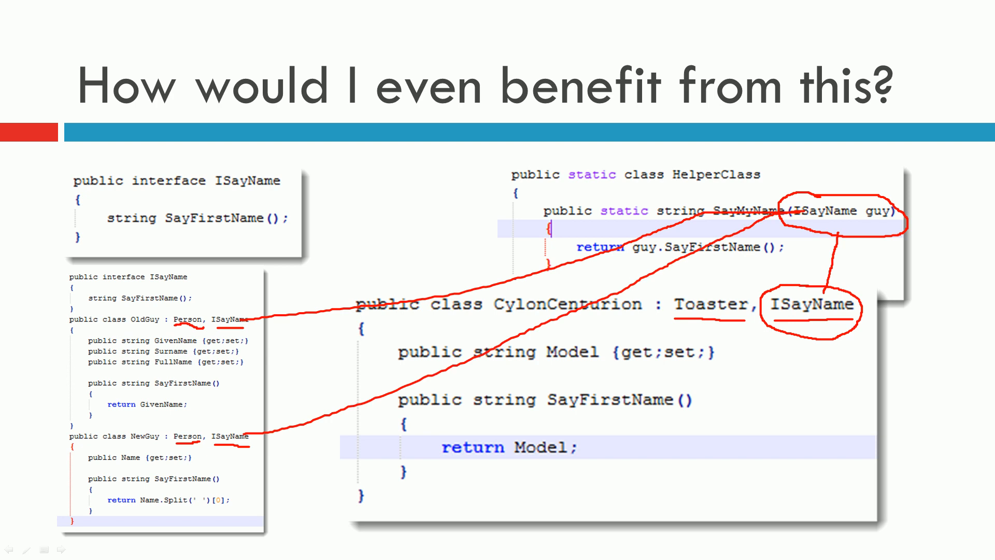